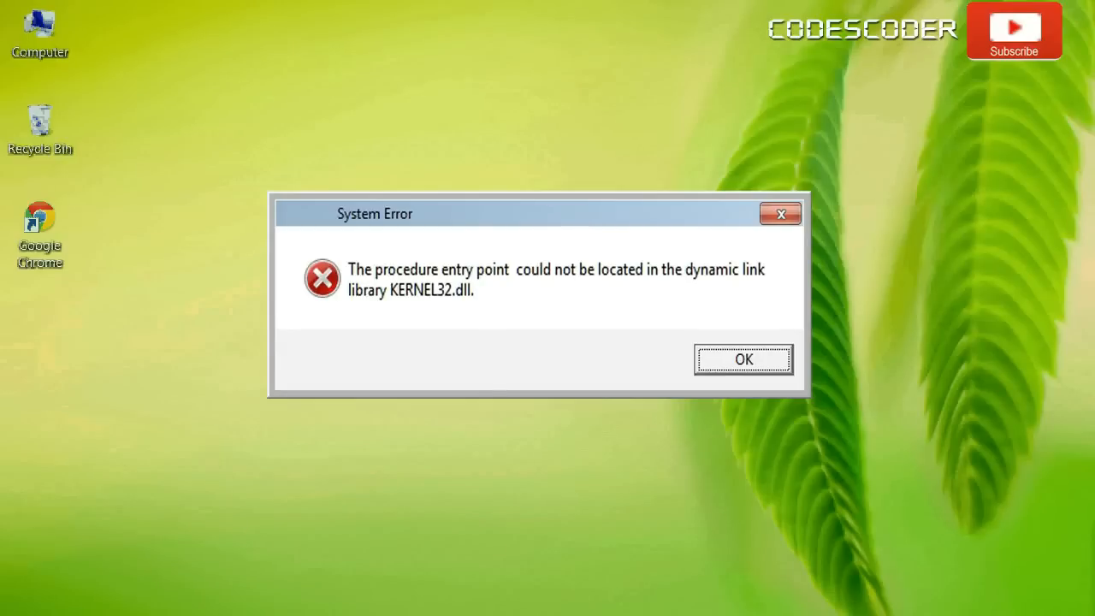
- Dismiss the KERNEL32.dll procedure entry point system error dialog
click(743, 359)
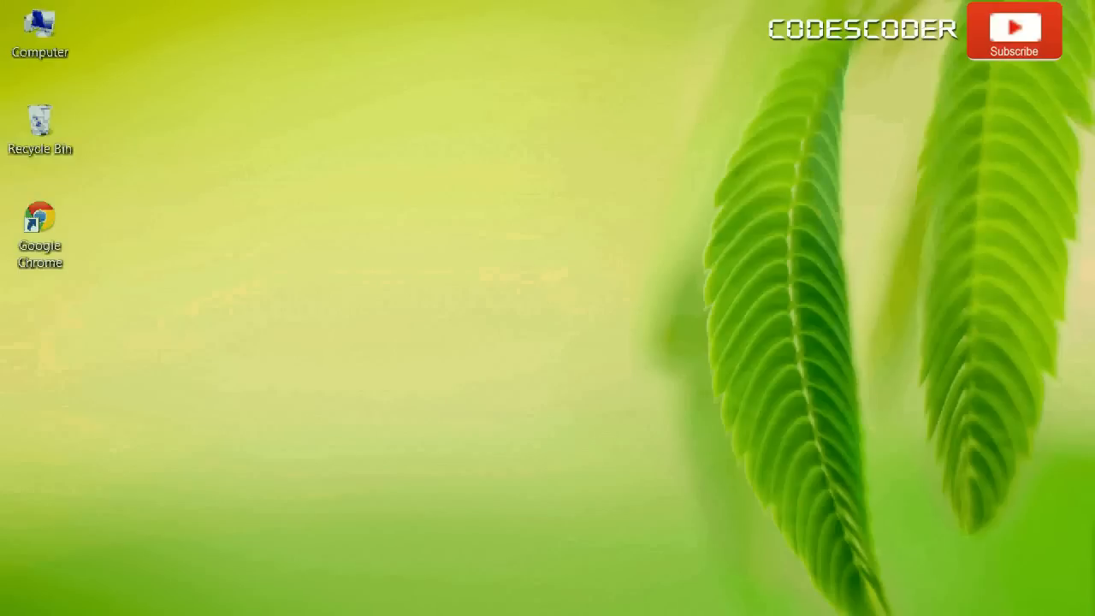
- Launch Chrome from the desktop and run a Google search for kernel32.dll
click(42, 216)
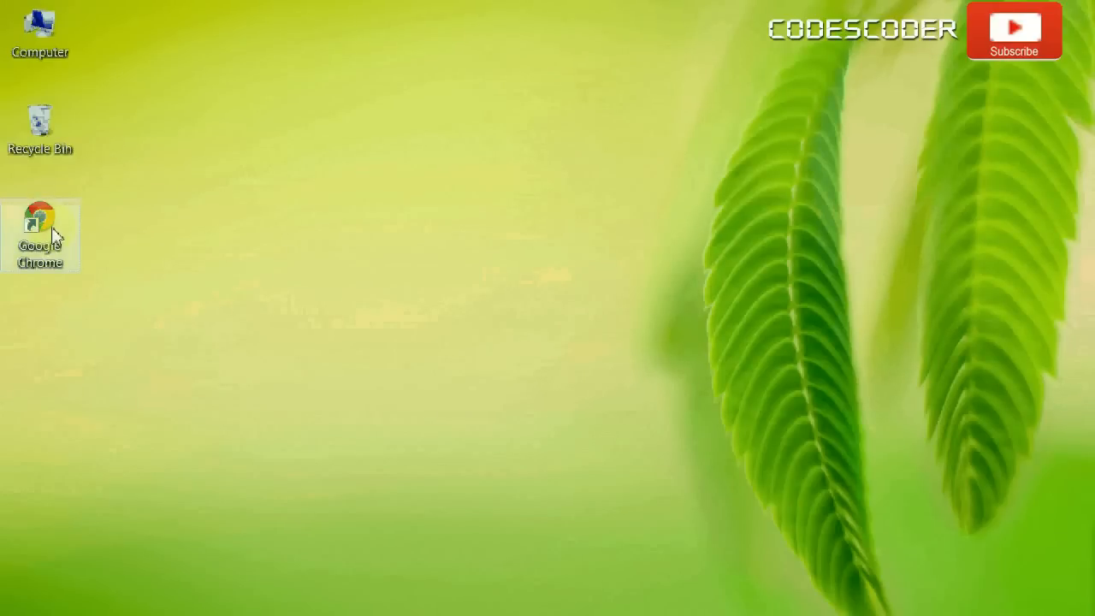
double_click(39, 215)
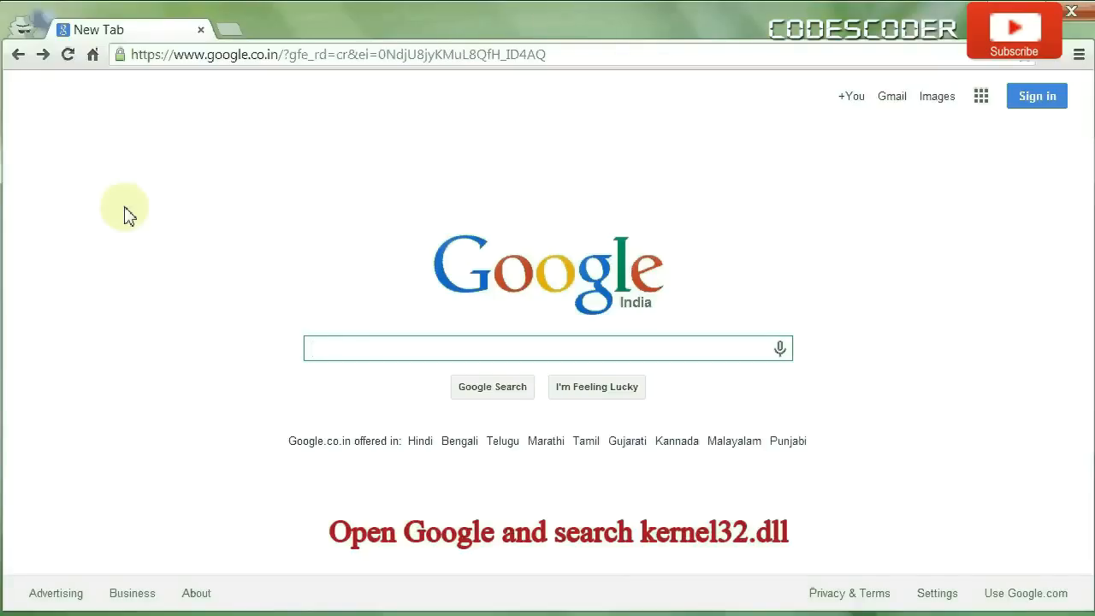
click(548, 349)
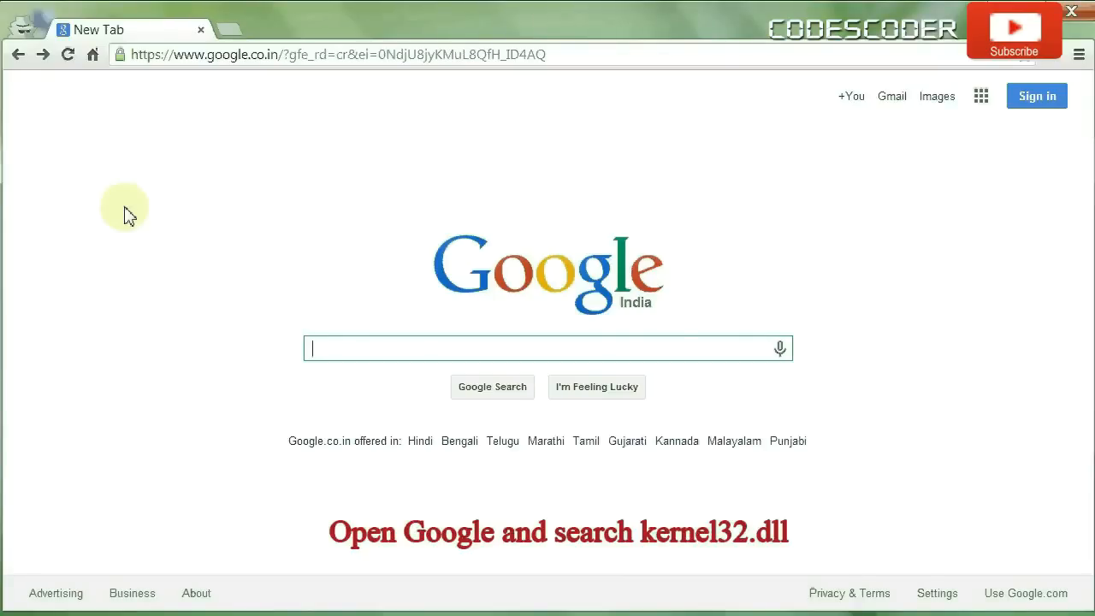
text(kernel32.dll)
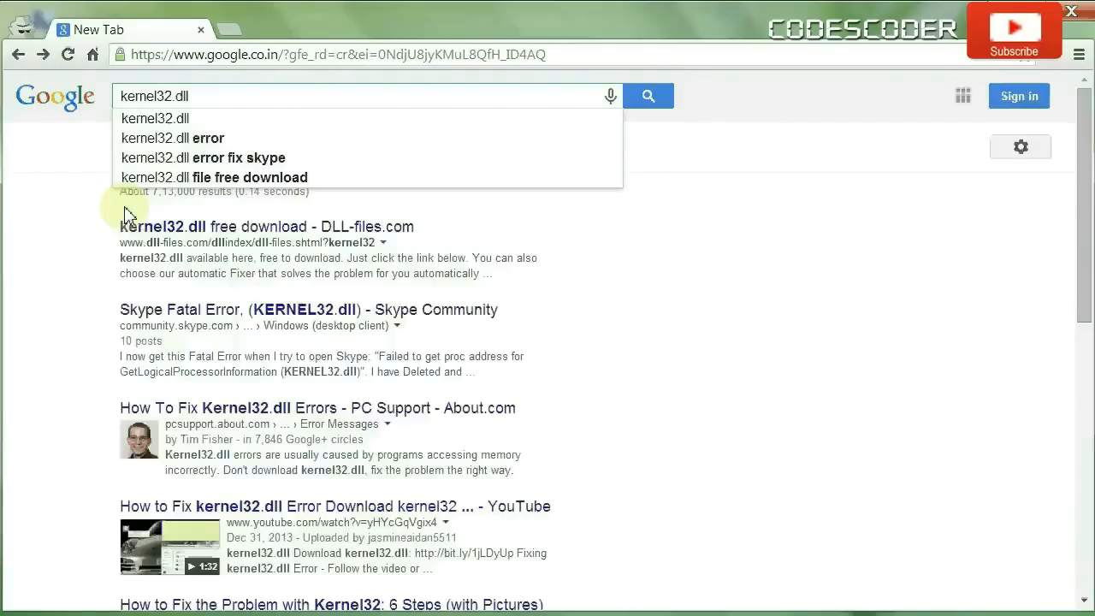
click(647, 95)
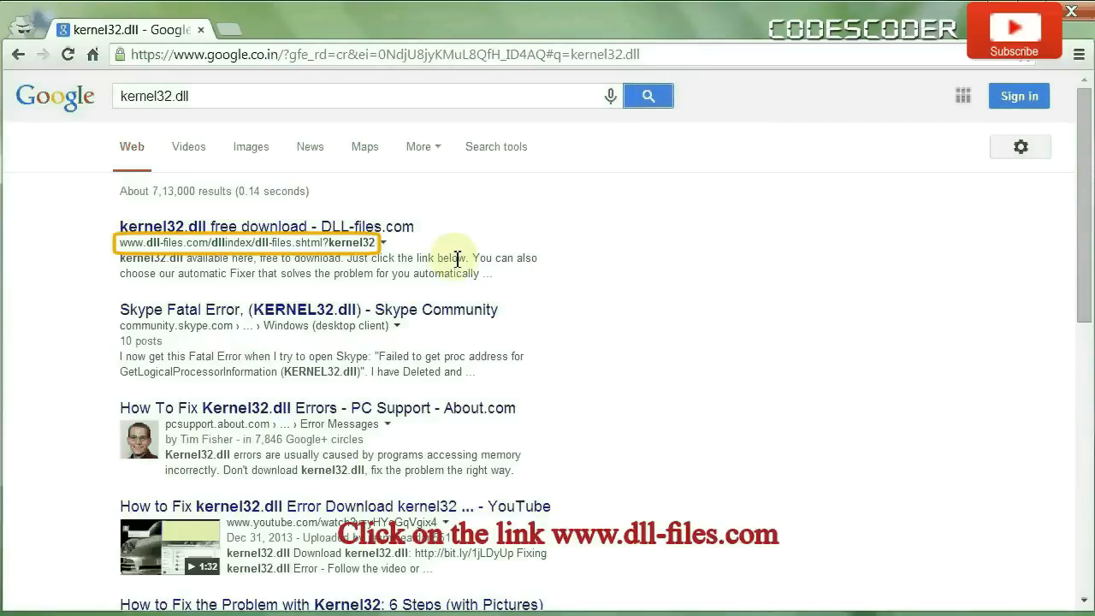
mouse_move(414, 248)
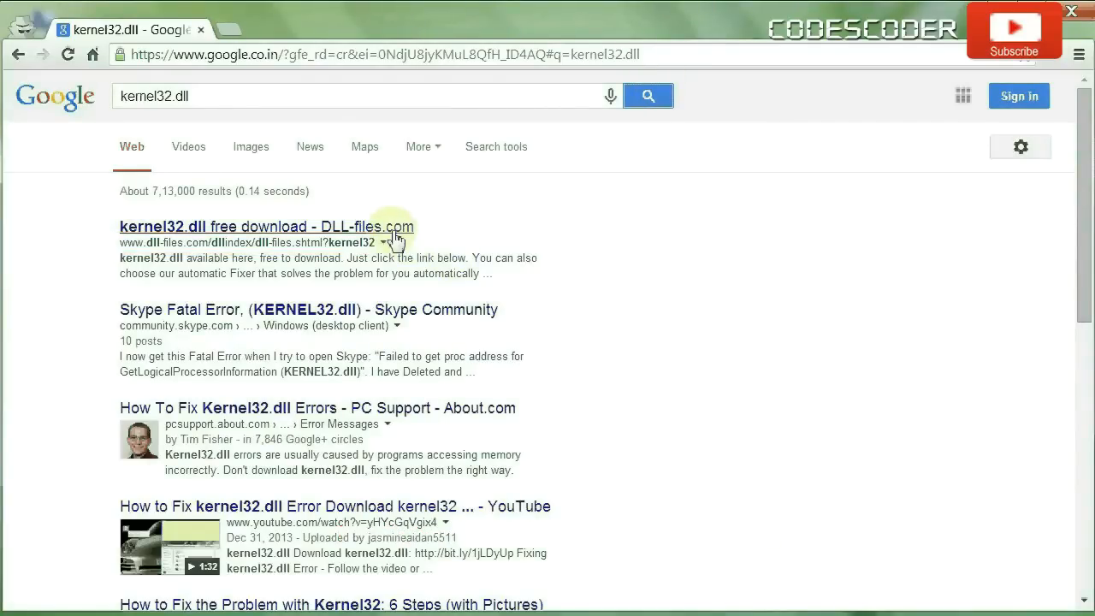
- Download the kernel32.dll zip archive from the DLL-files.com result page
click(263, 226)
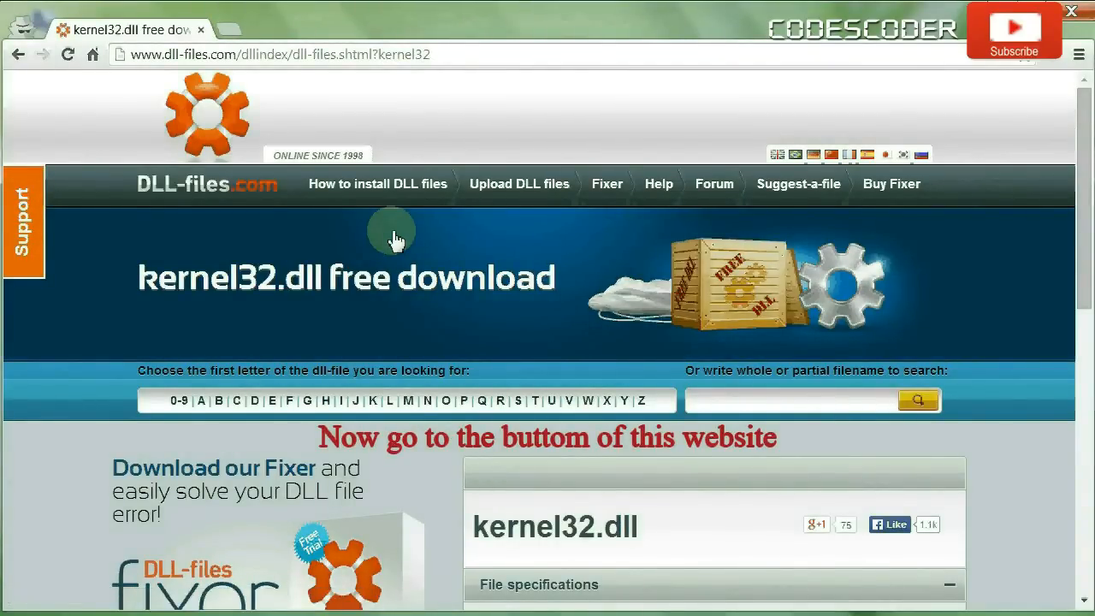
scroll(down, 3)
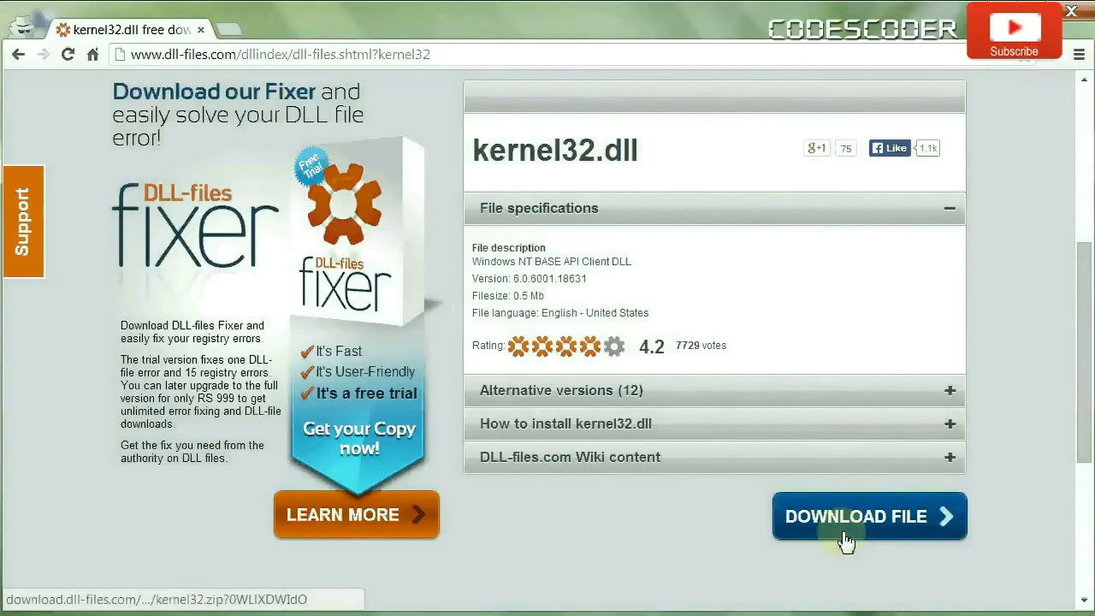
click(869, 517)
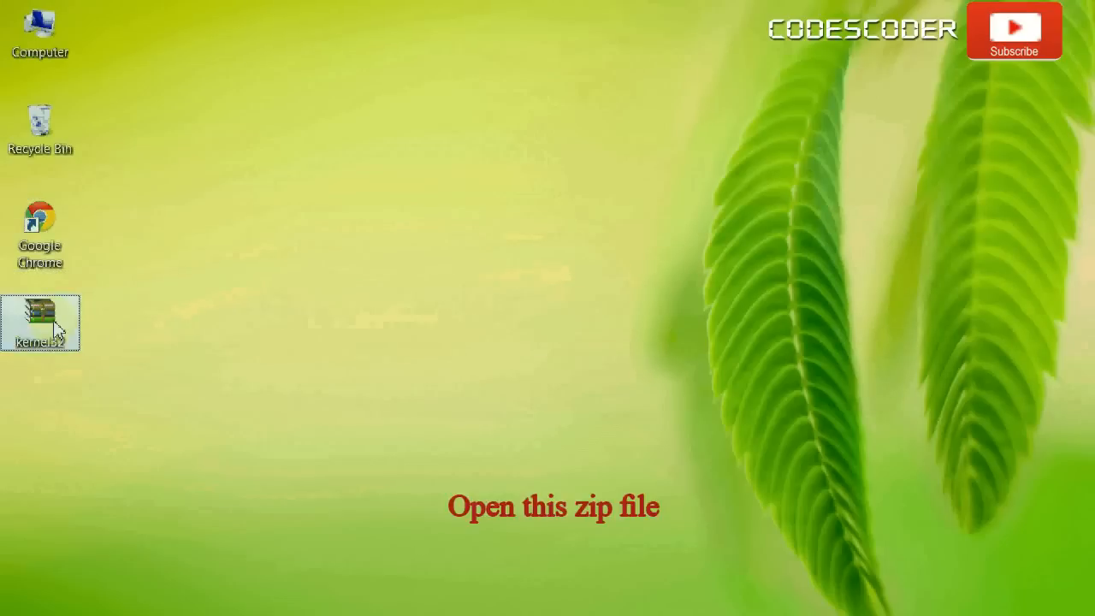
- Extract kernel32.dll from the downloaded zip onto the desktop and close WinRAR
double_click(41, 311)
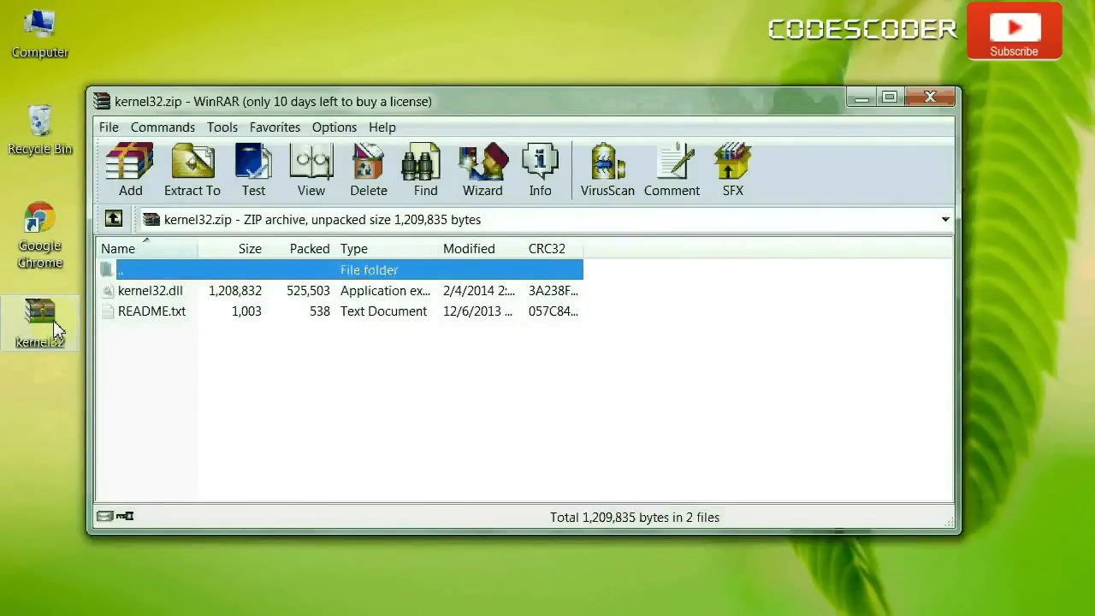
click(152, 291)
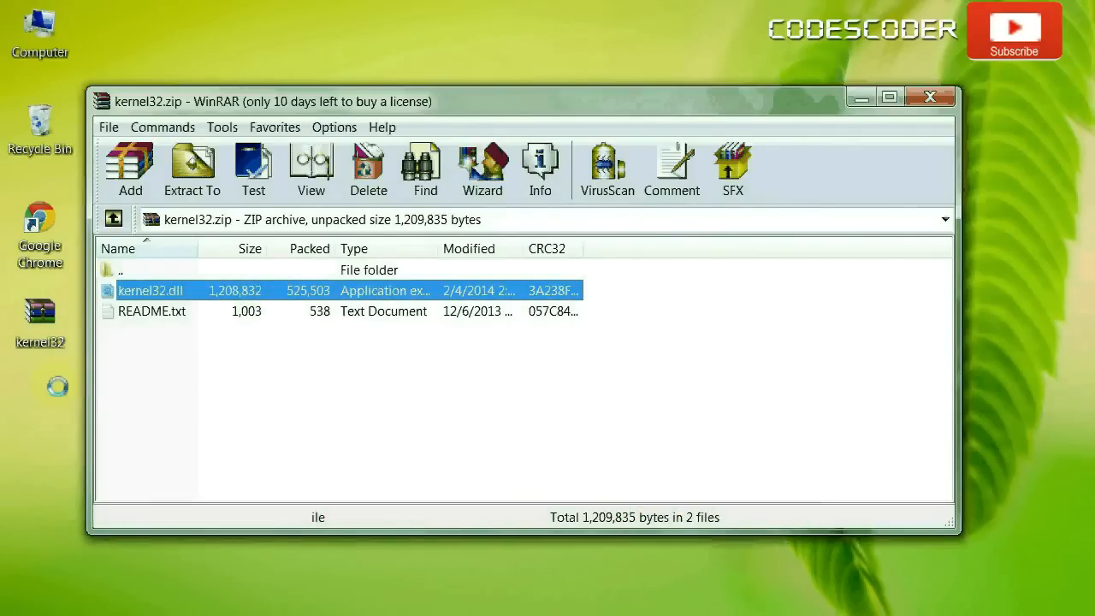
drag(151, 291, 41, 411)
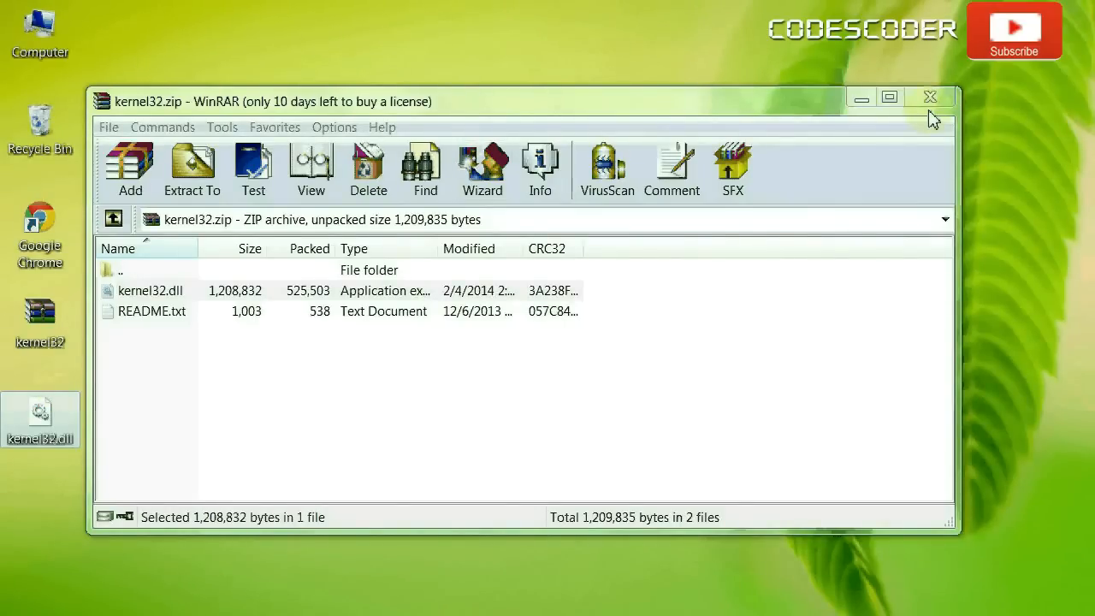
click(929, 95)
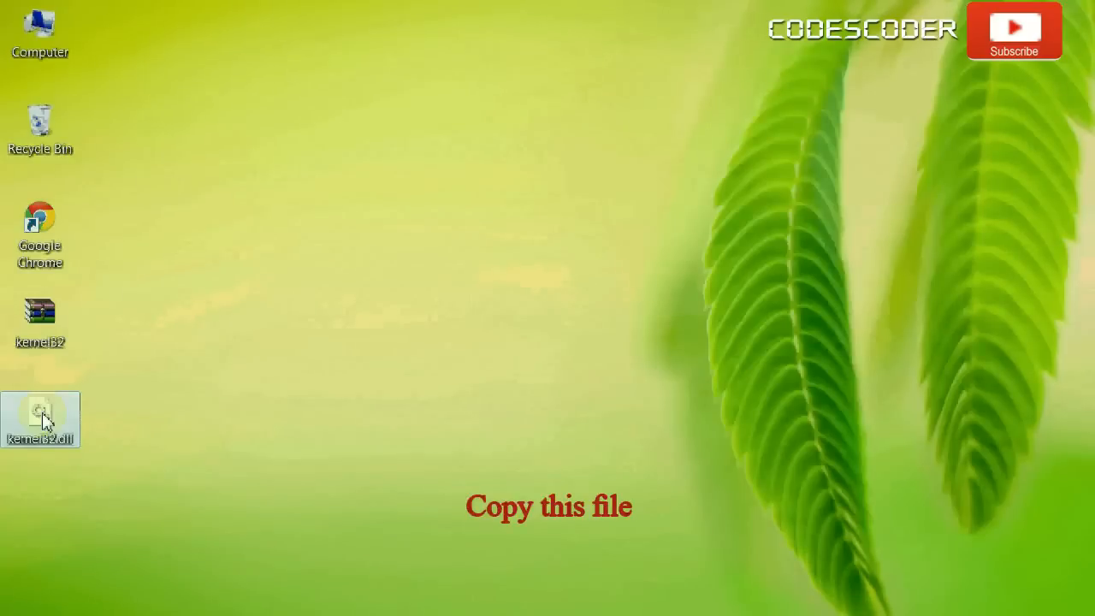
- Copy the extracted kernel32.dll from the desktop to the clipboard
right_click(42, 419)
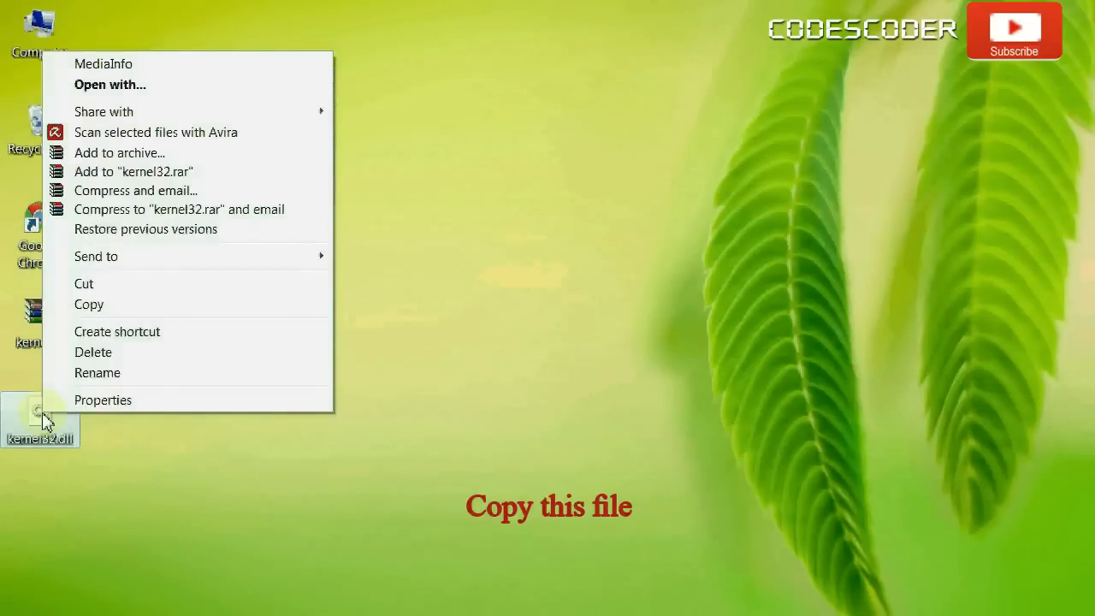
mouse_move(97, 373)
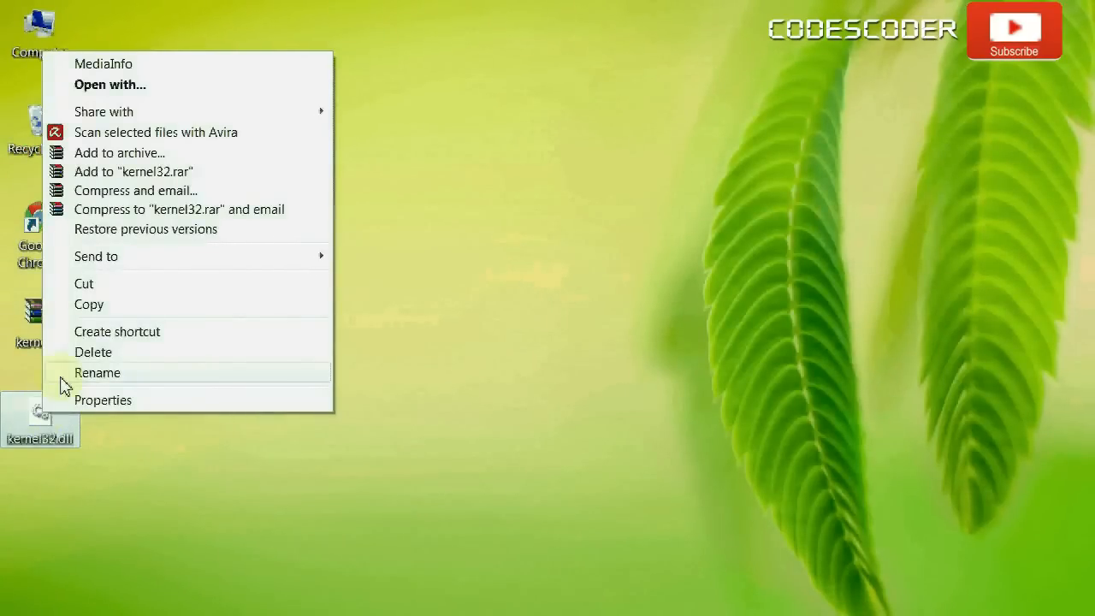
mouse_move(89, 304)
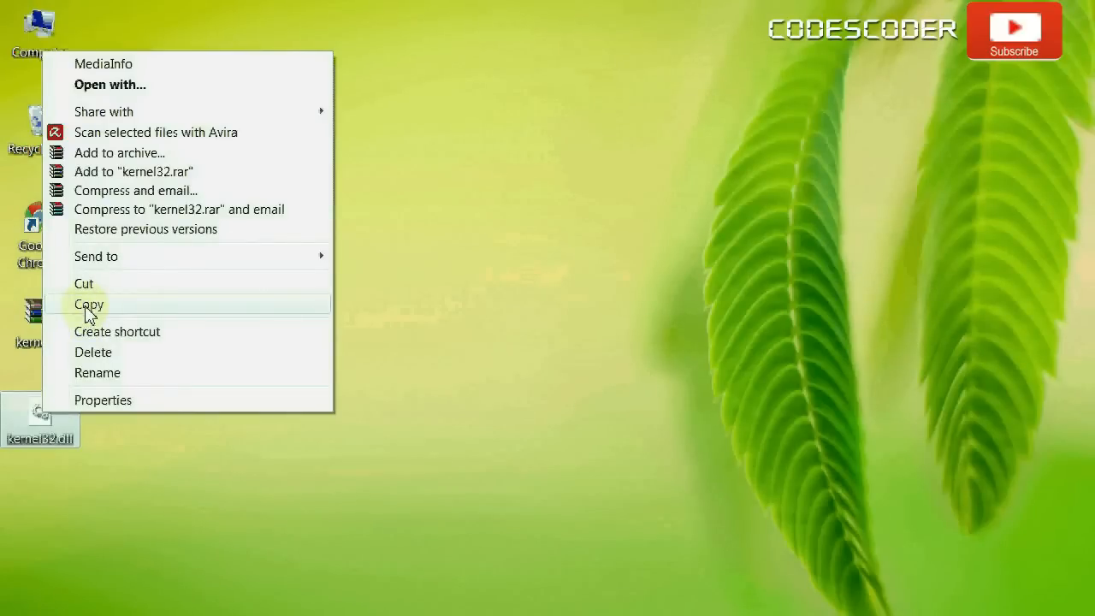
click(89, 304)
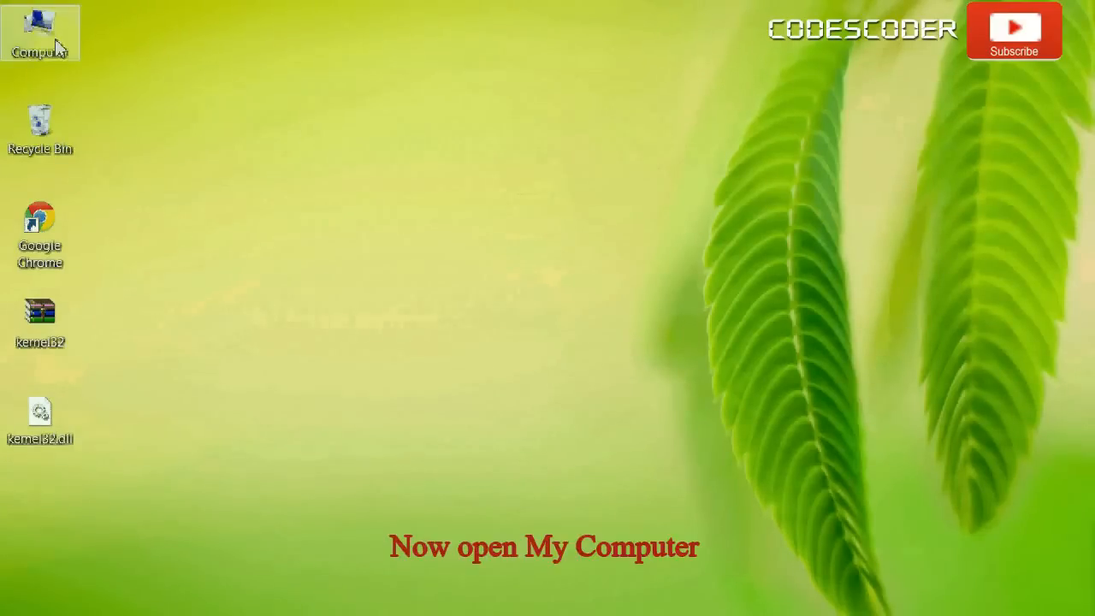
- Browse from Computer through Local Disk (C:) and Windows into the System32 folder
double_click(39, 32)
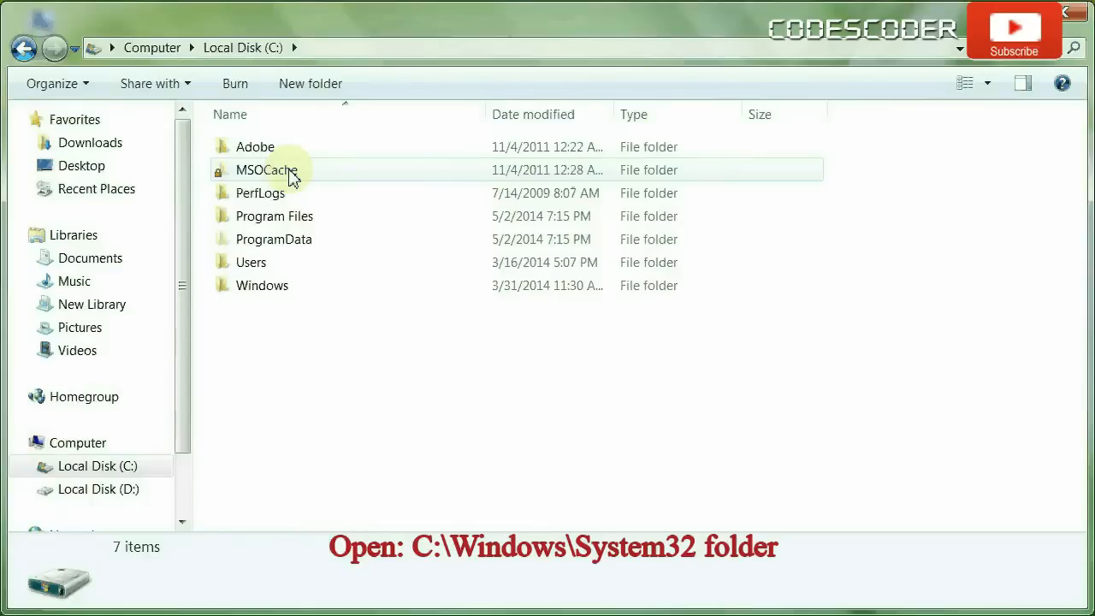
click(273, 215)
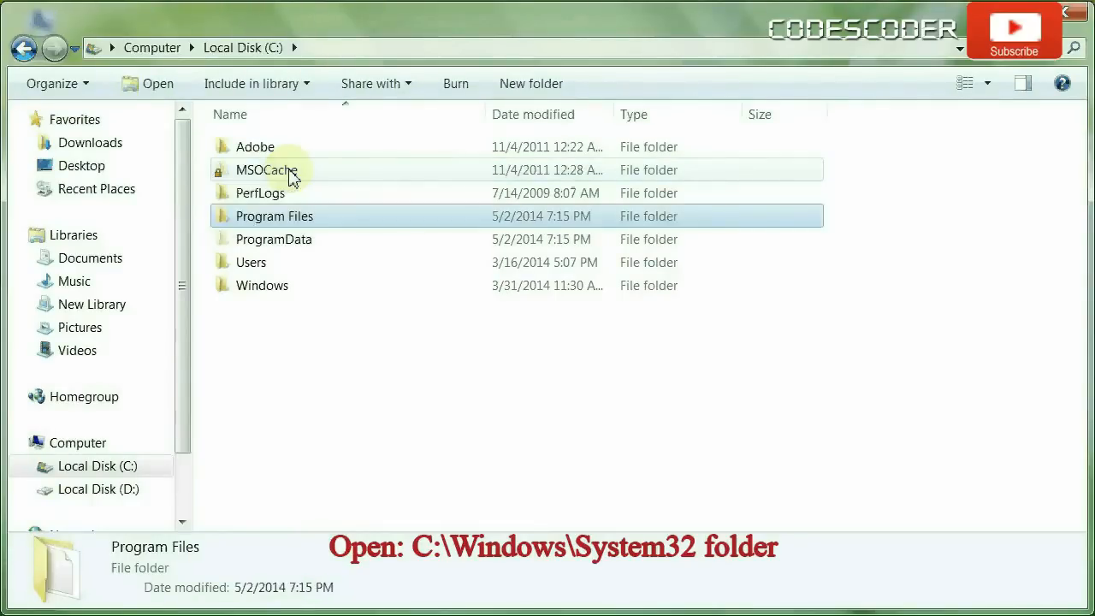
click(262, 284)
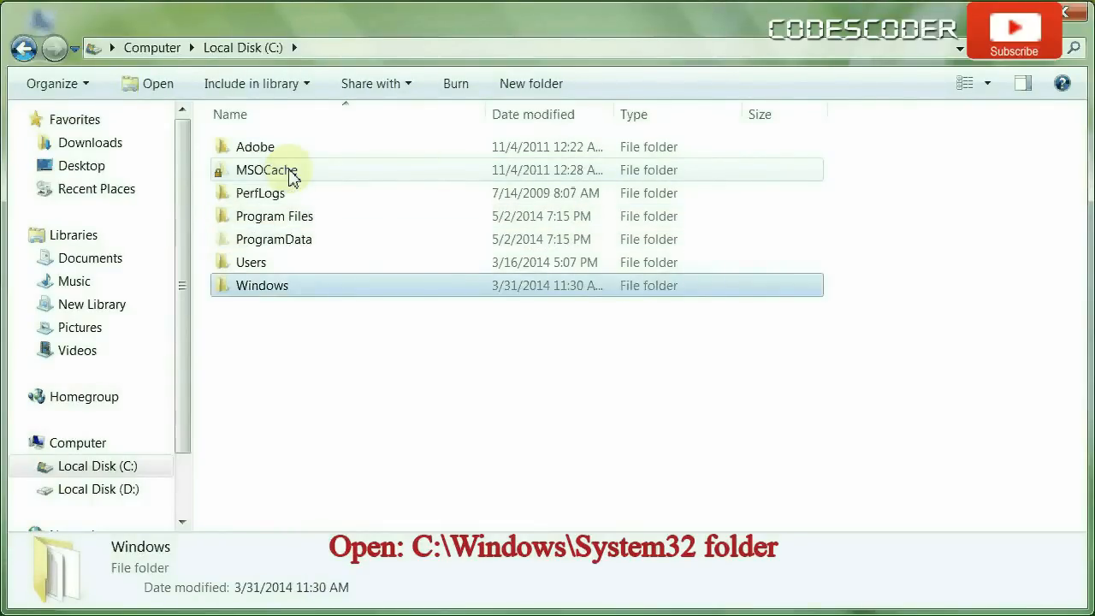
double_click(262, 284)
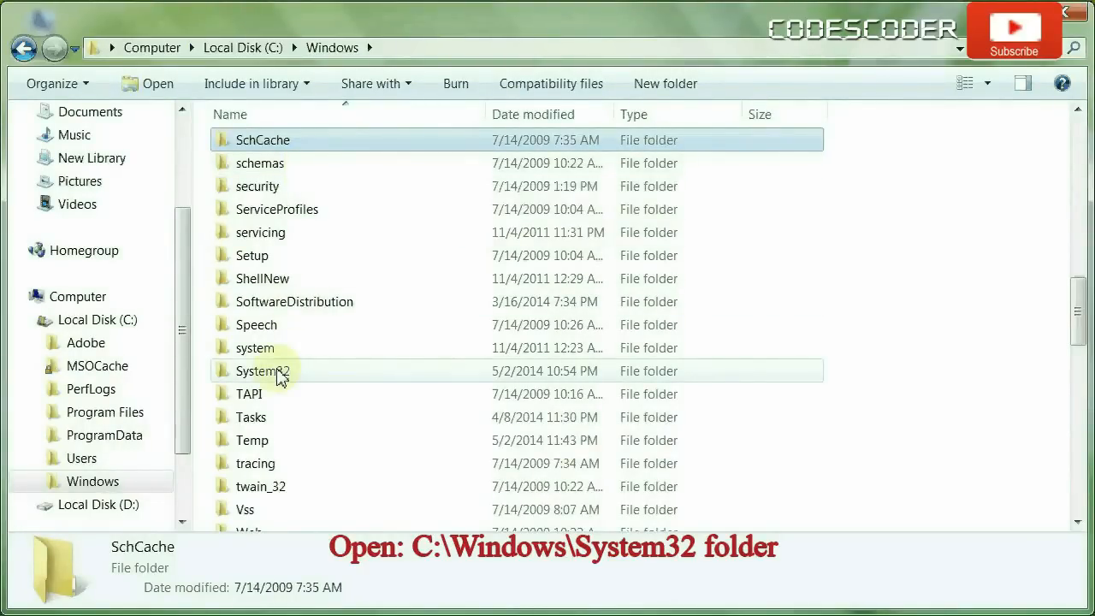
click(263, 370)
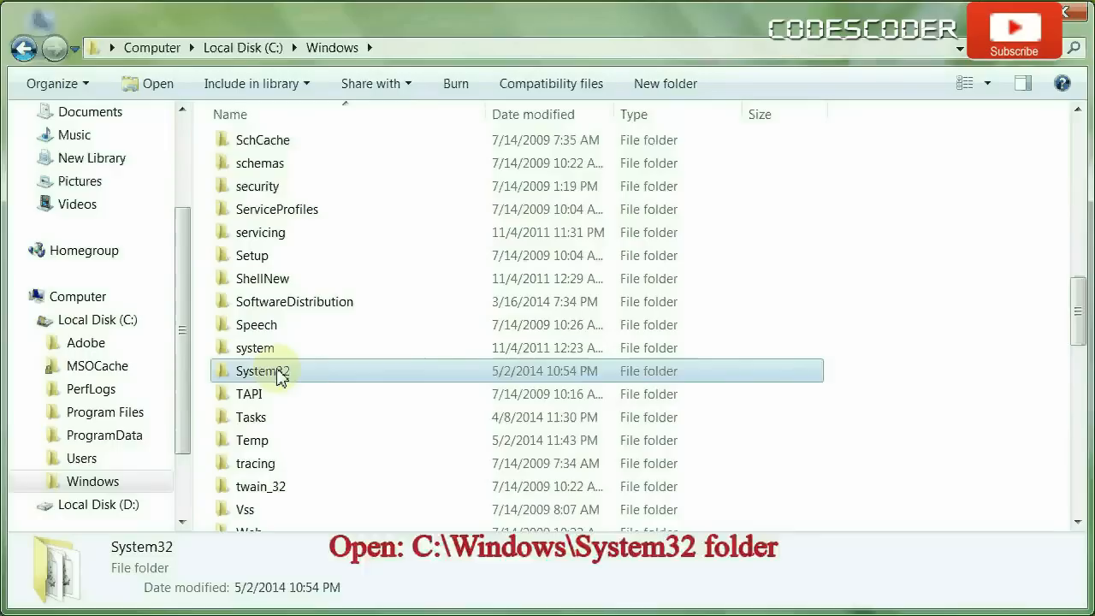
double_click(263, 370)
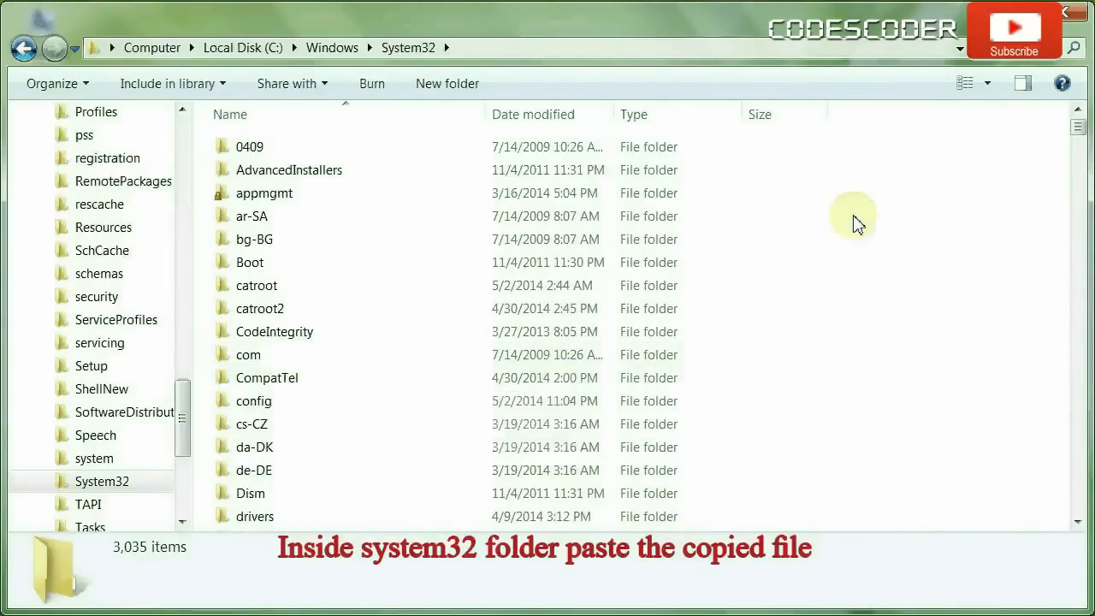
- Paste kernel32.dll into System32, granting administrator permission for the copy
right_click(856, 222)
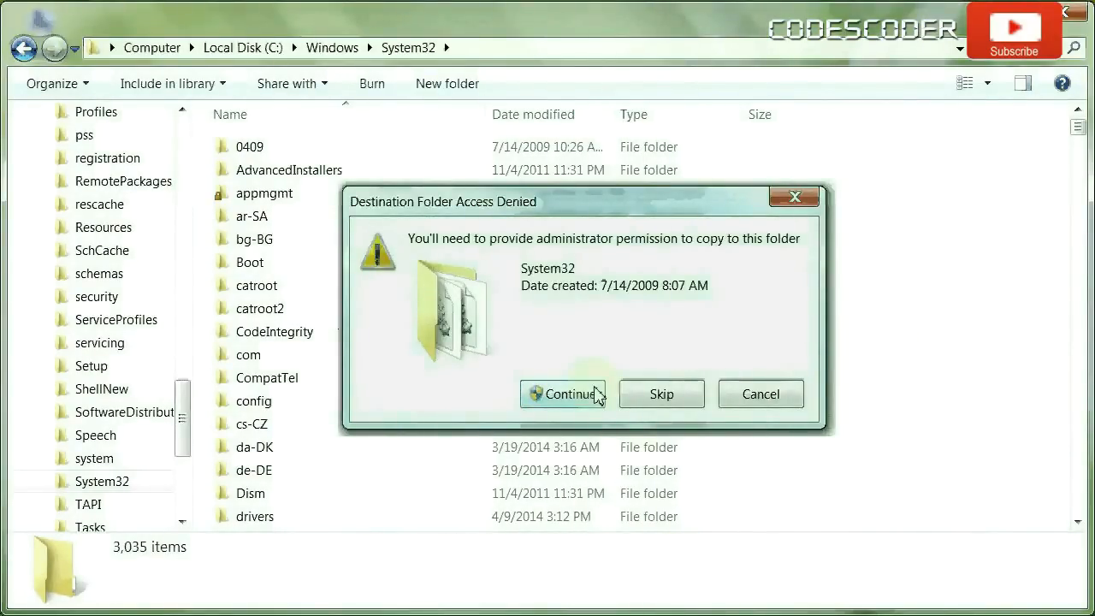
click(561, 393)
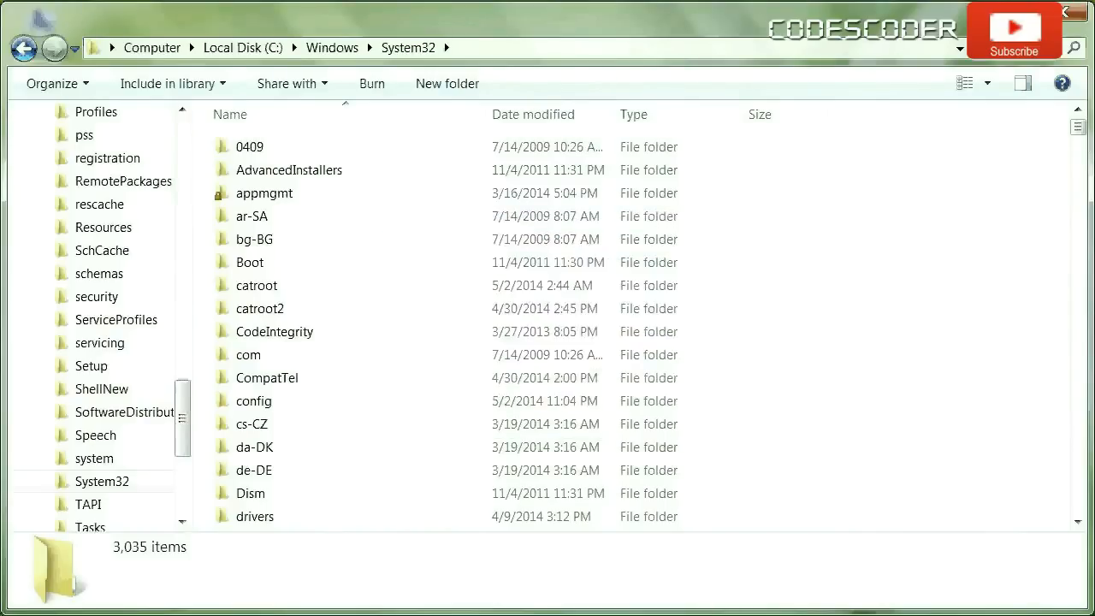
click(267, 140)
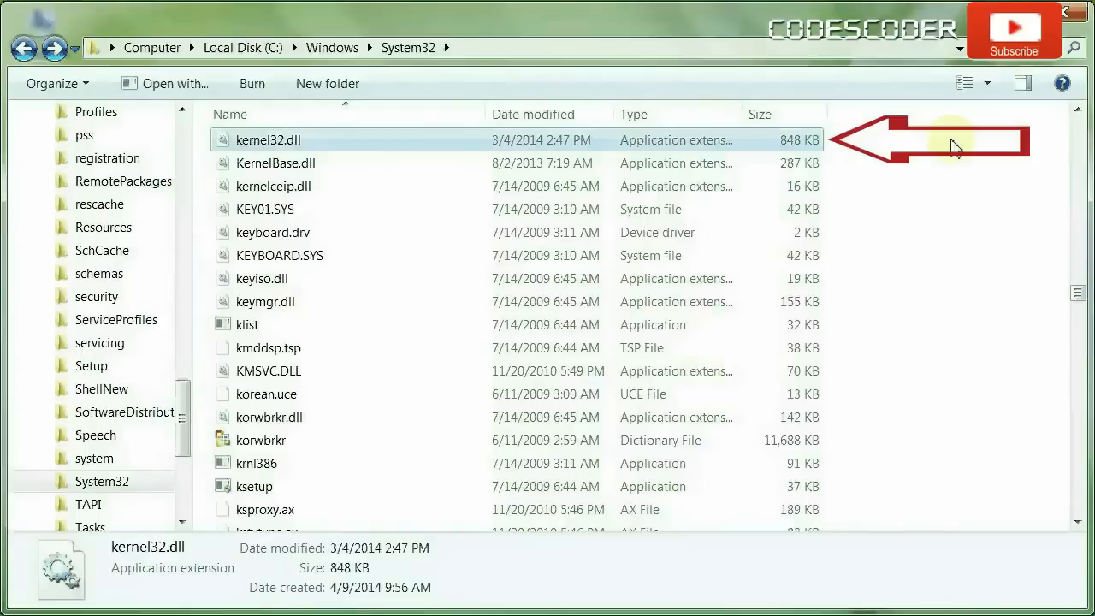